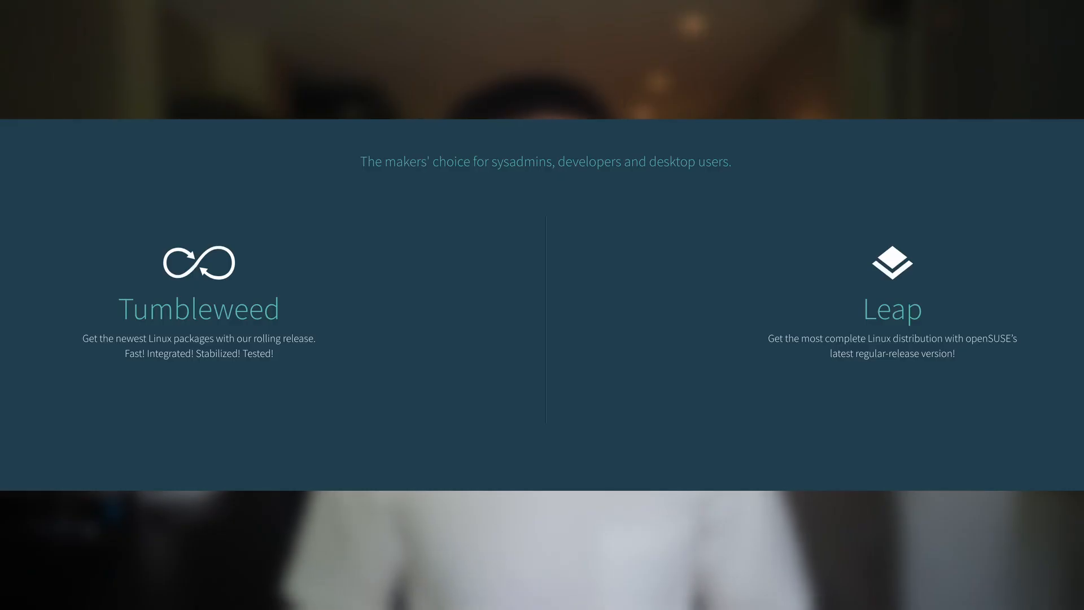
Step: Scroll the Nobara download page down to the ISO release list
scroll("down", 3)
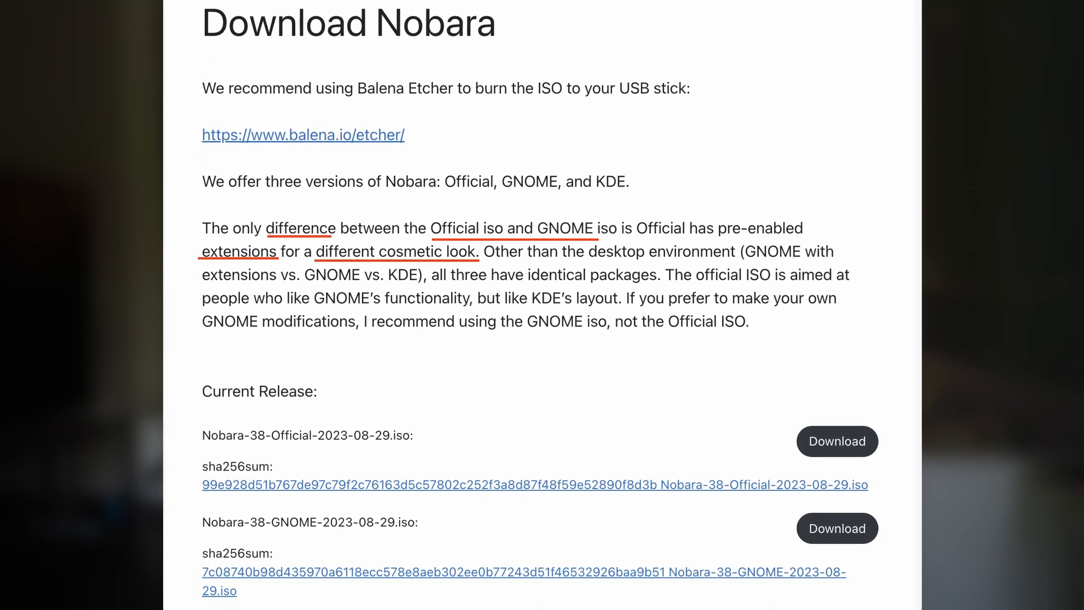
scroll("down", 3)
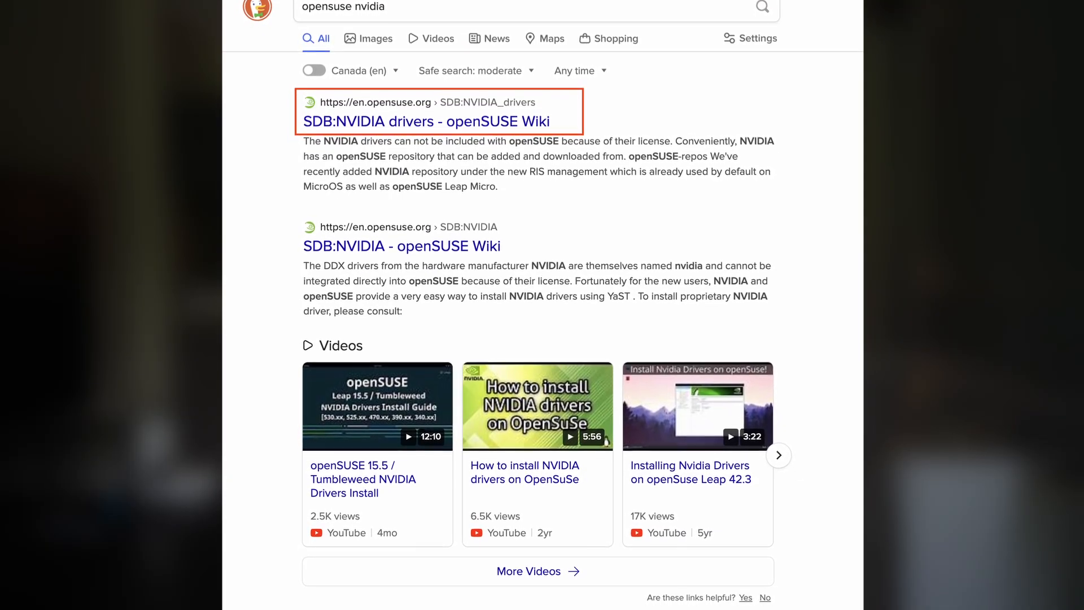
Step: Open the SDB:NVIDIA drivers openSUSE Wiki result from the DuckDuckGo results
scroll("down", 3)
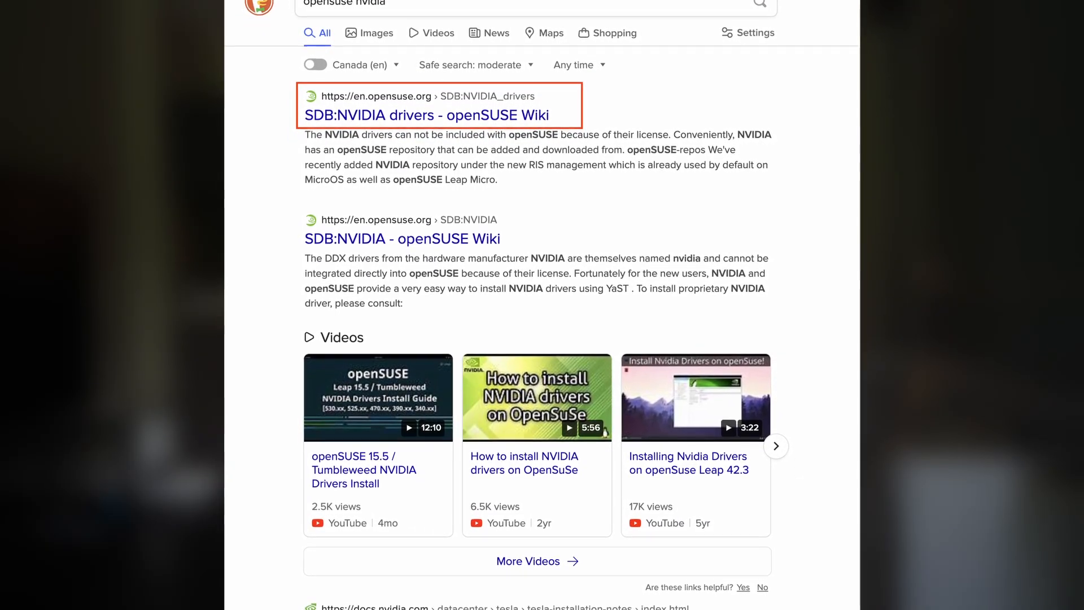
left_click(427, 115)
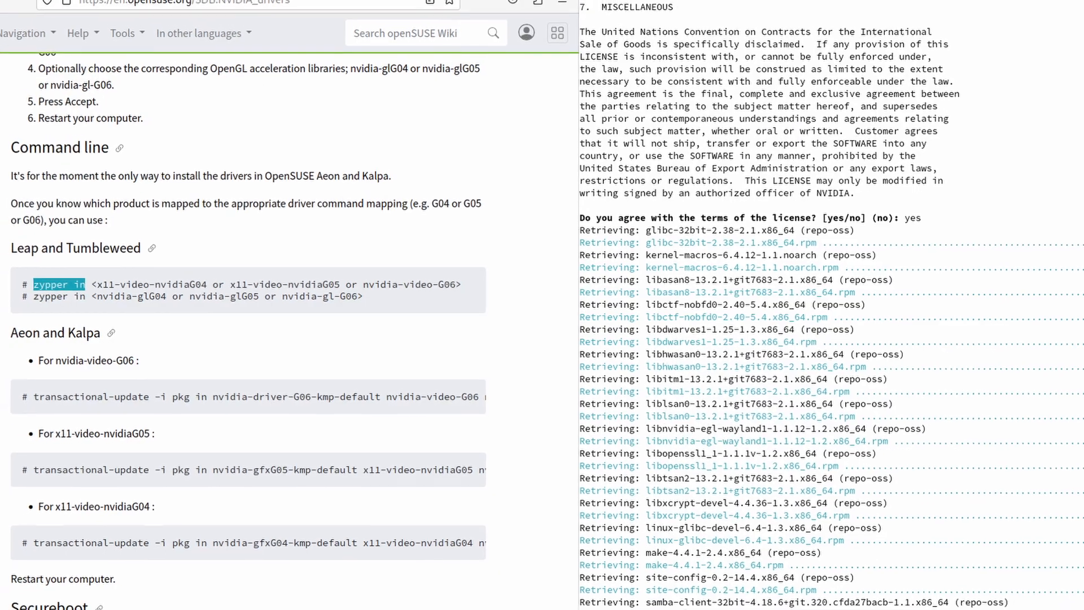
Step: Scroll the terminal while zypper retrieves the NVIDIA driver packages
scroll("down", 3)
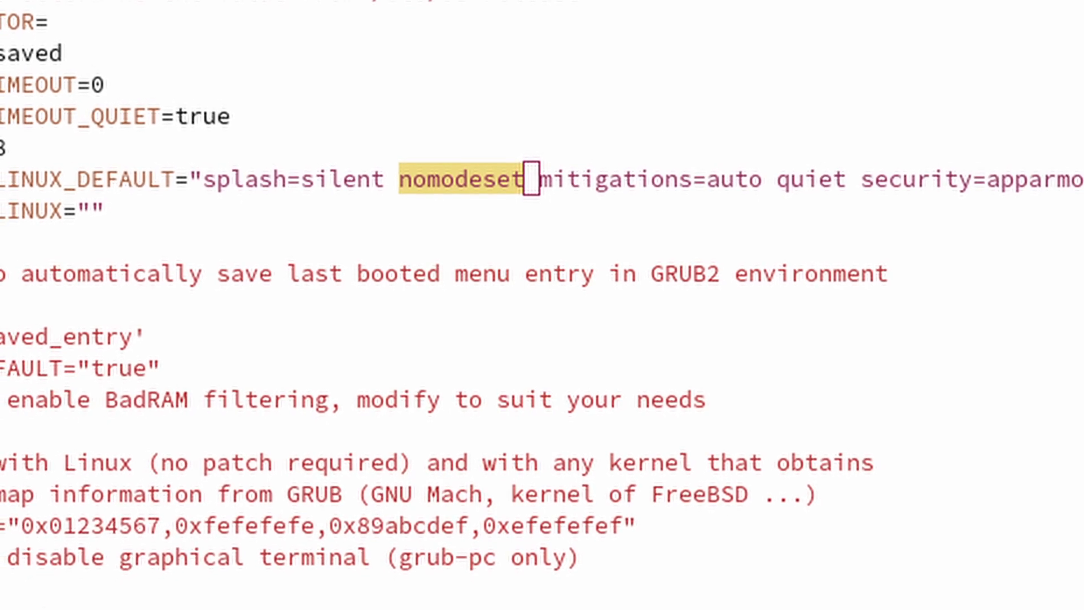
Step: Scroll the GRUB config to the GRUB_CMDLINE_LINUX_DEFAULT line containing nomodeset
scroll("down", 3)
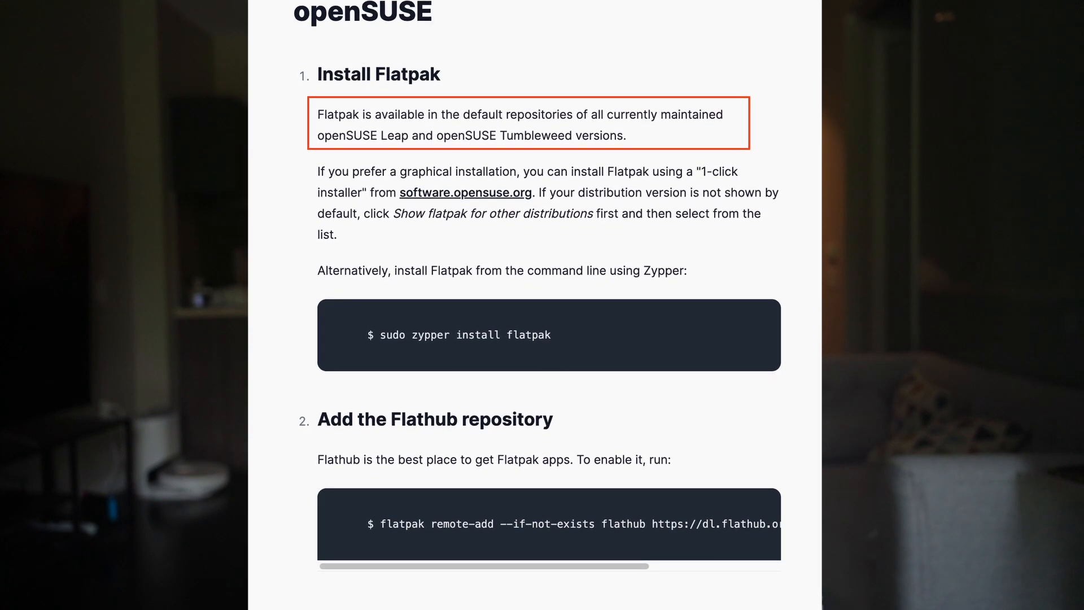
Step: Scroll Flathub's openSUSE setup page to the Install Flatpak and Add Flathub repository steps
scroll("down", 3)
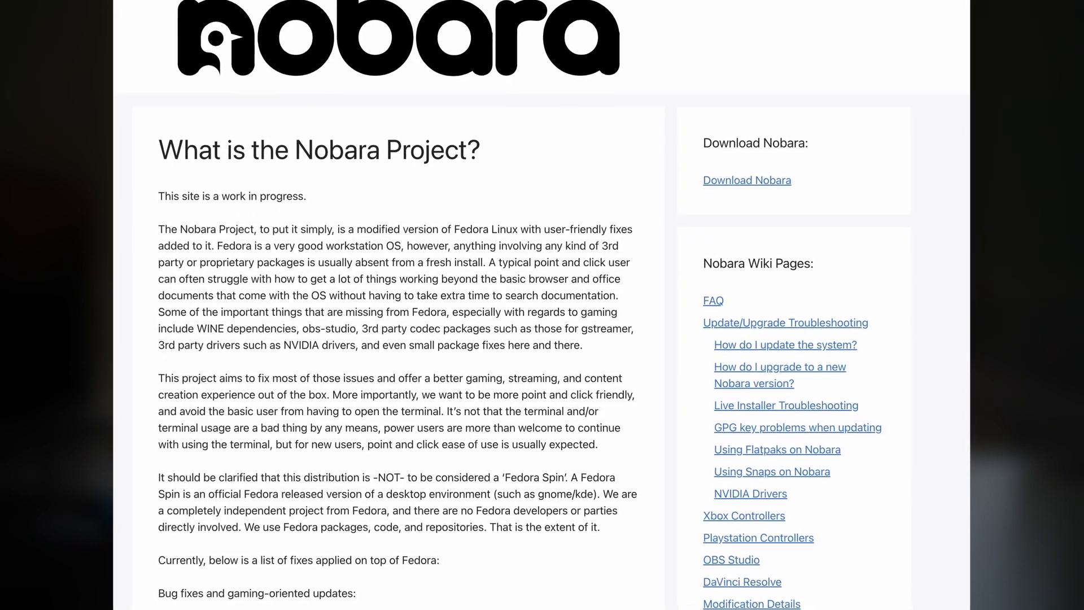
Step: Scroll through the 'What is the Nobara Project?' page
scroll("down", 3)
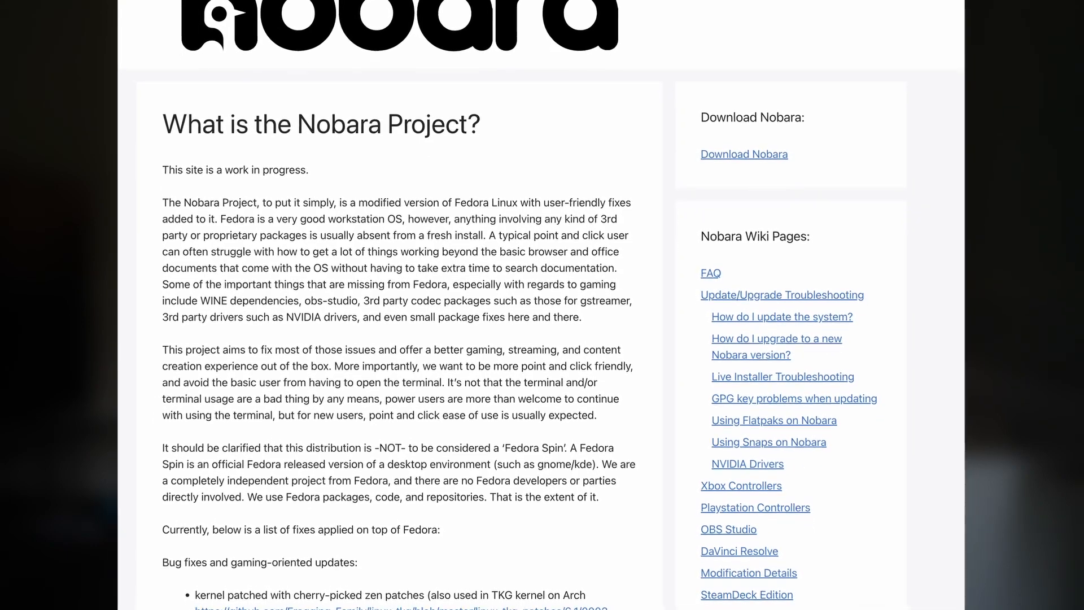
scroll("down", 3)
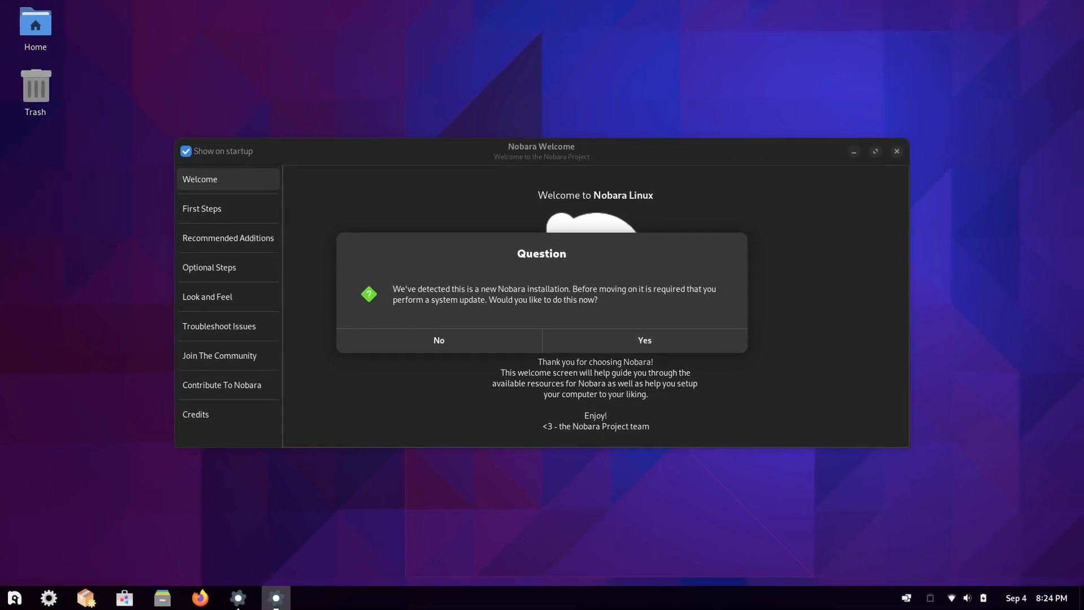
Step: Answer the system update prompt and accept the video playback codec install in Nobara Welcome
left_click(642, 340)
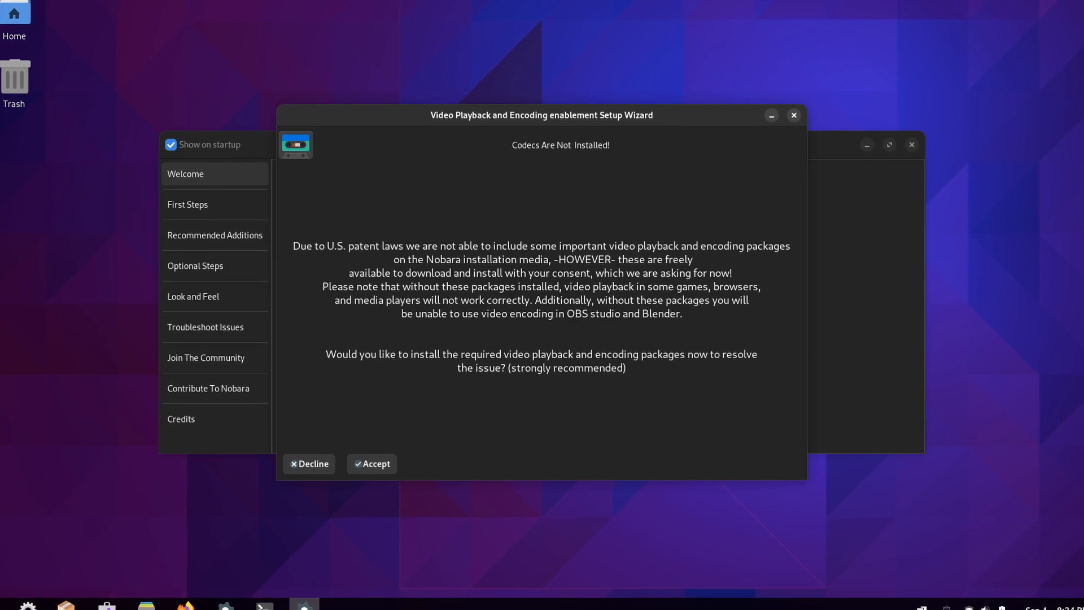
left_click(371, 464)
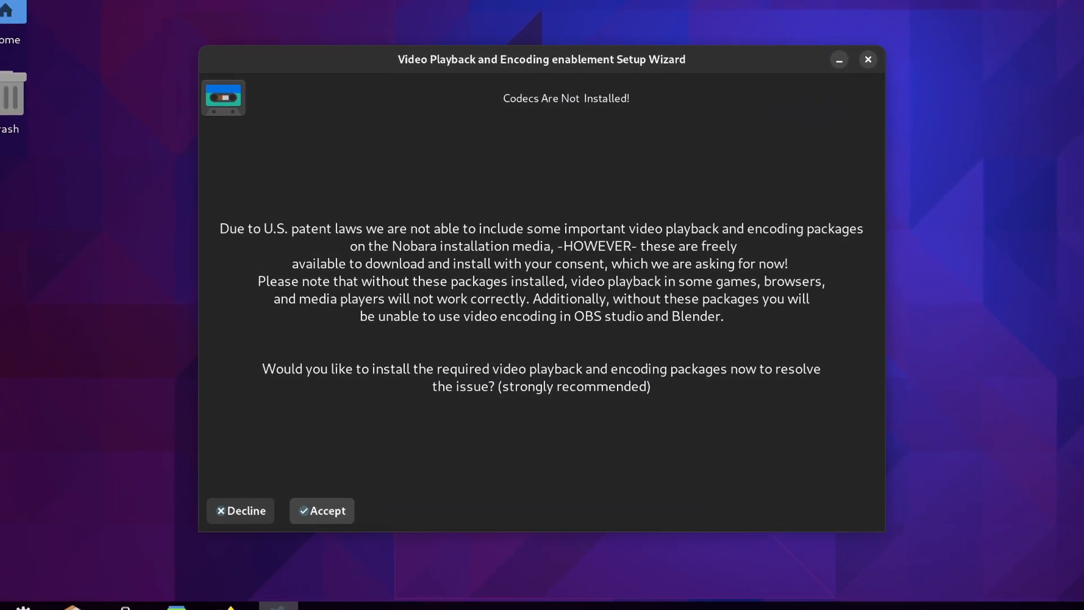
left_click(320, 510)
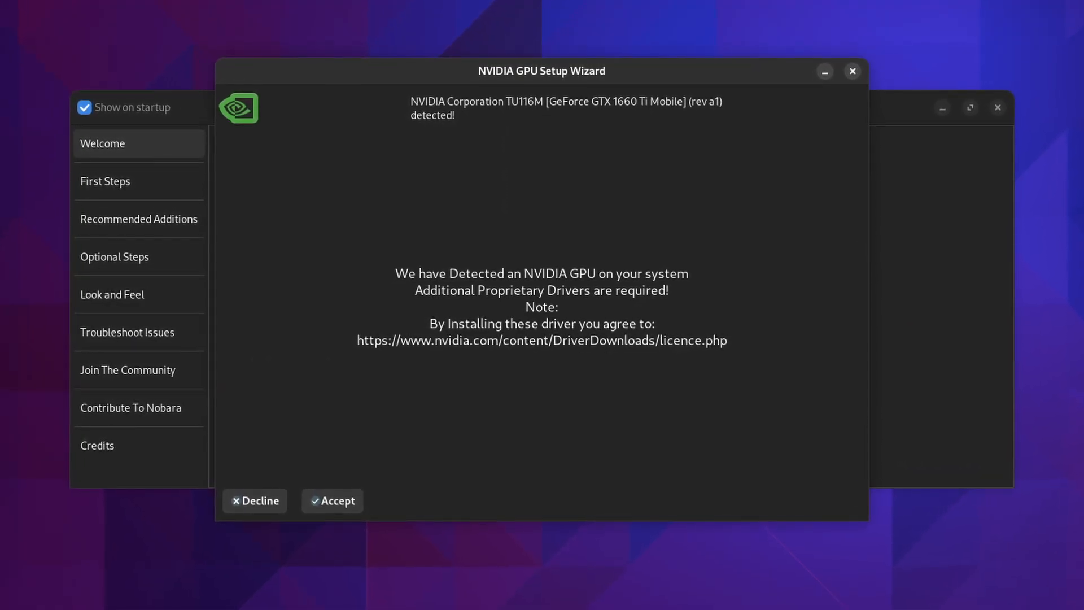
Step: Accept the proprietary NVIDIA driver install for the GeForce GTX 1660 Ti Mobile
left_click(332, 500)
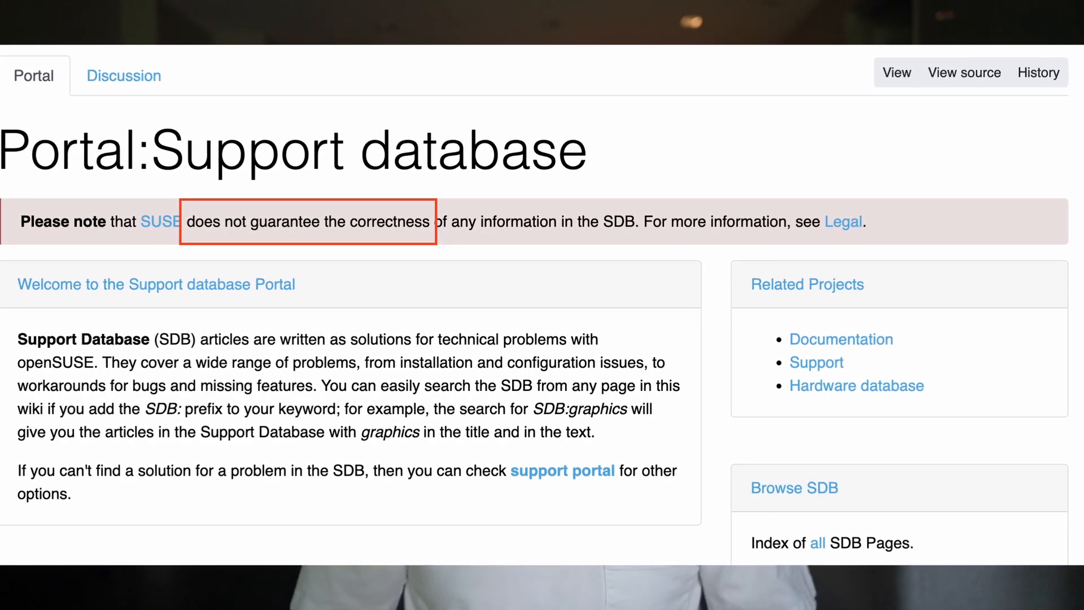
scroll("down", 3)
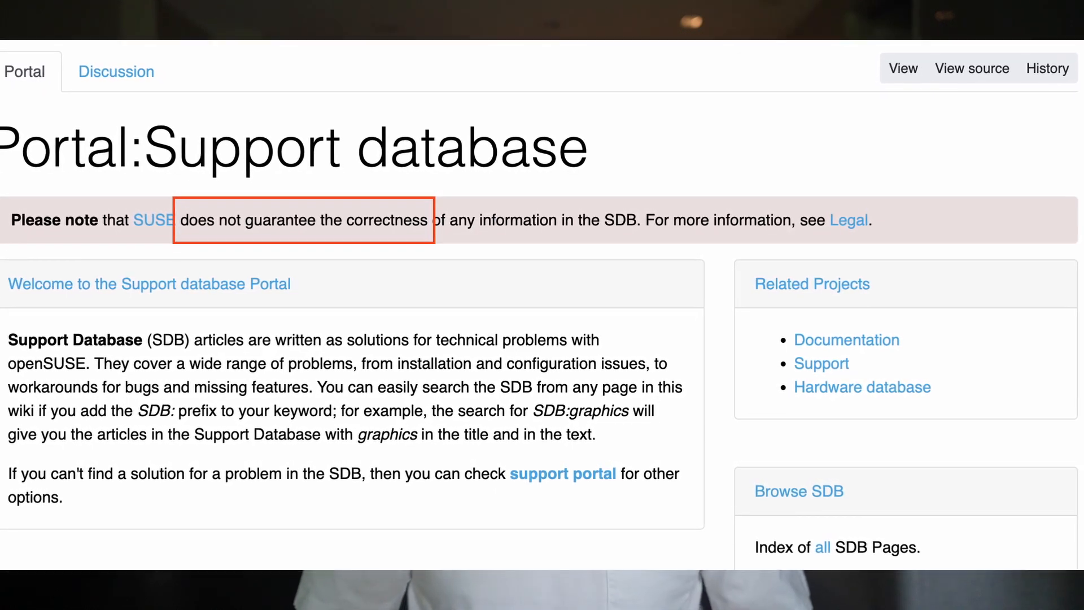